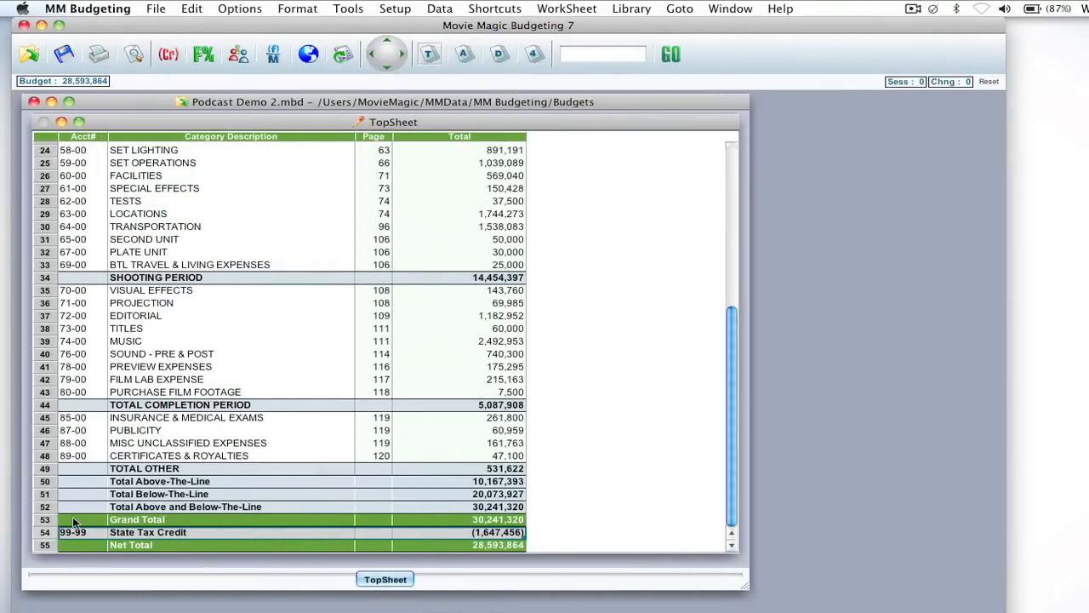
pyautogui.moveTo(213, 546)
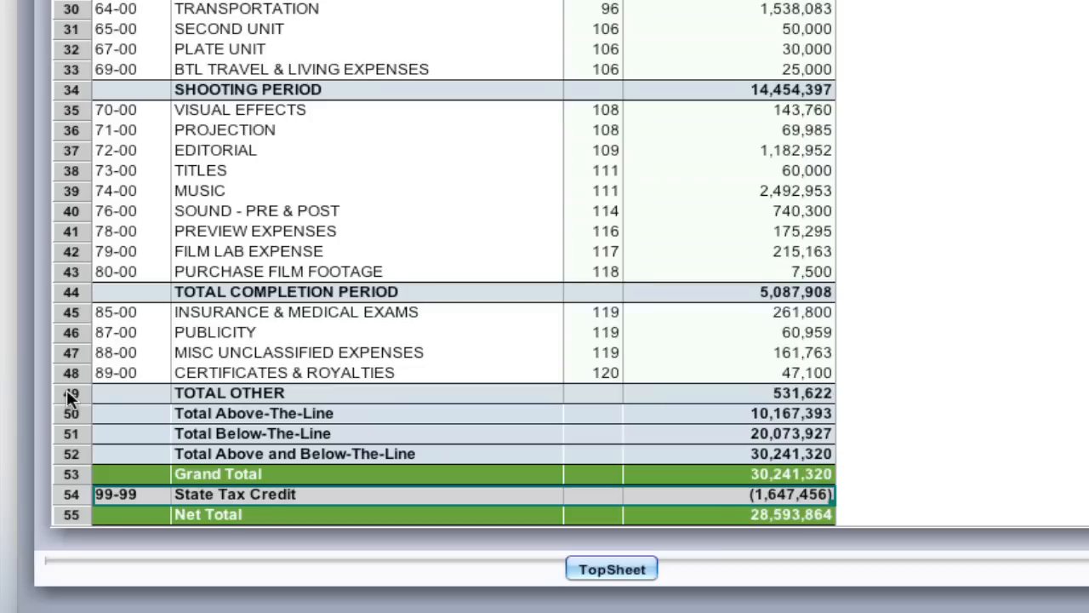
pyautogui.moveTo(81, 400)
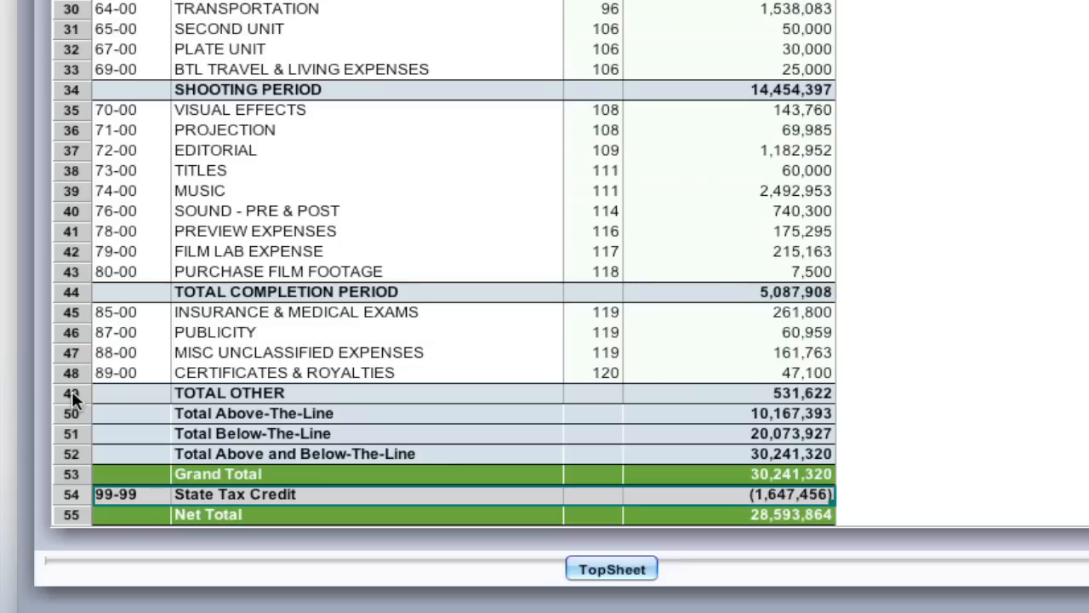
# Insert a 'Bond Fee' contractual charge at 3% under TOTAL OTHER, account 99-00
pyautogui.rightClick(72, 392)
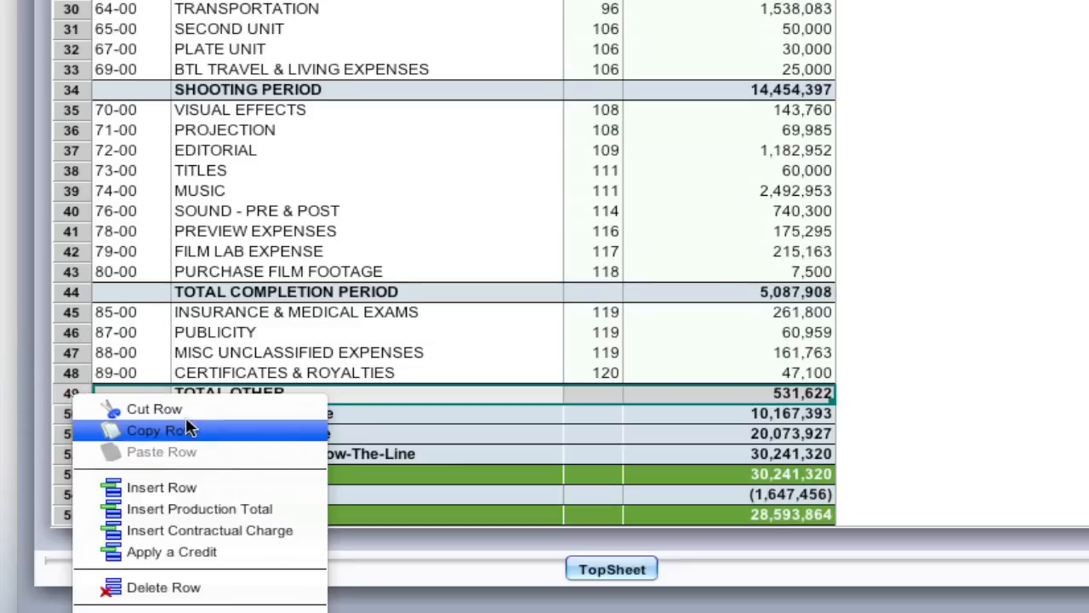
pyautogui.moveTo(209, 530)
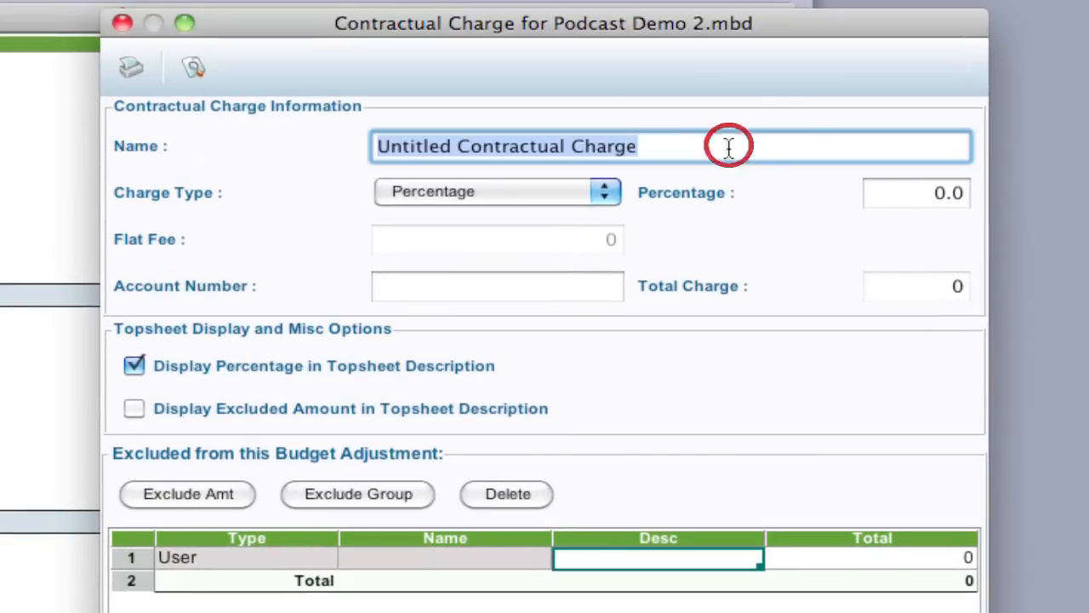
pyautogui.write('Bond Fee')
pyautogui.click(917, 192)
pyautogui.write('3')
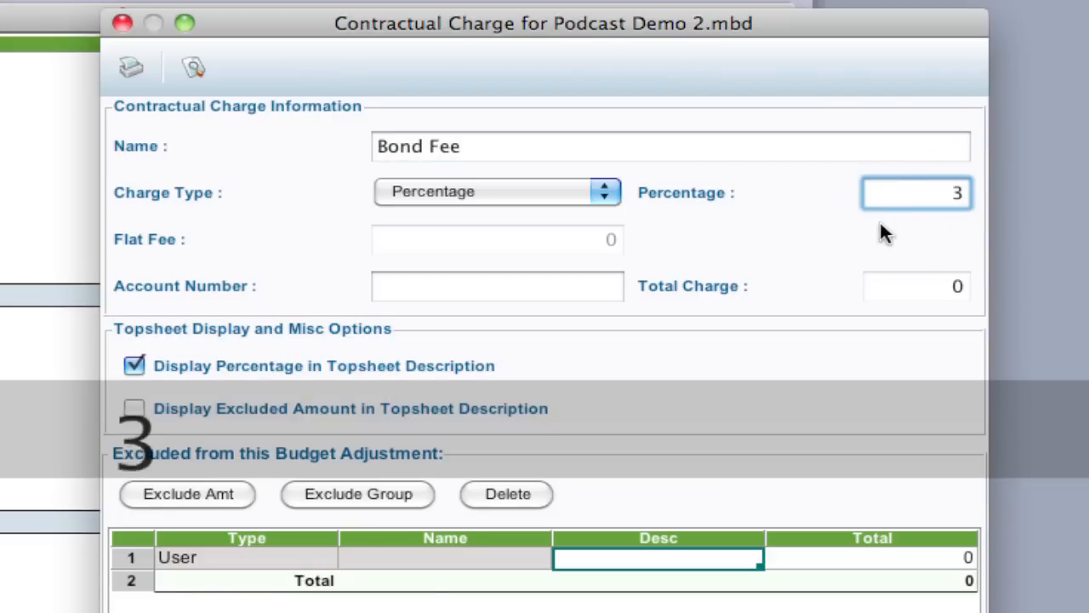
pyautogui.click(496, 286)
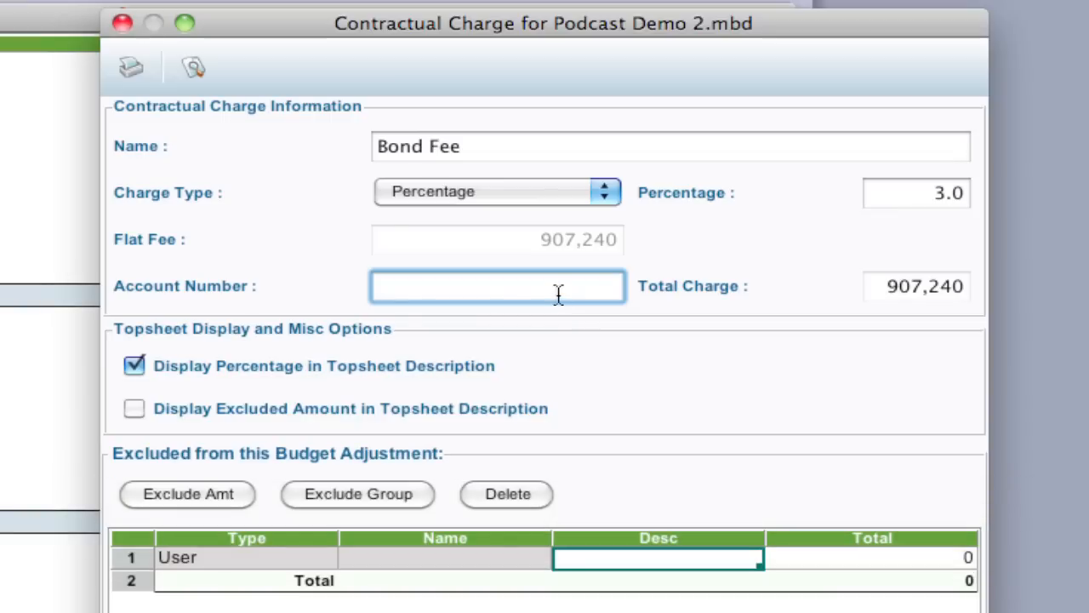
pyautogui.write('99-')
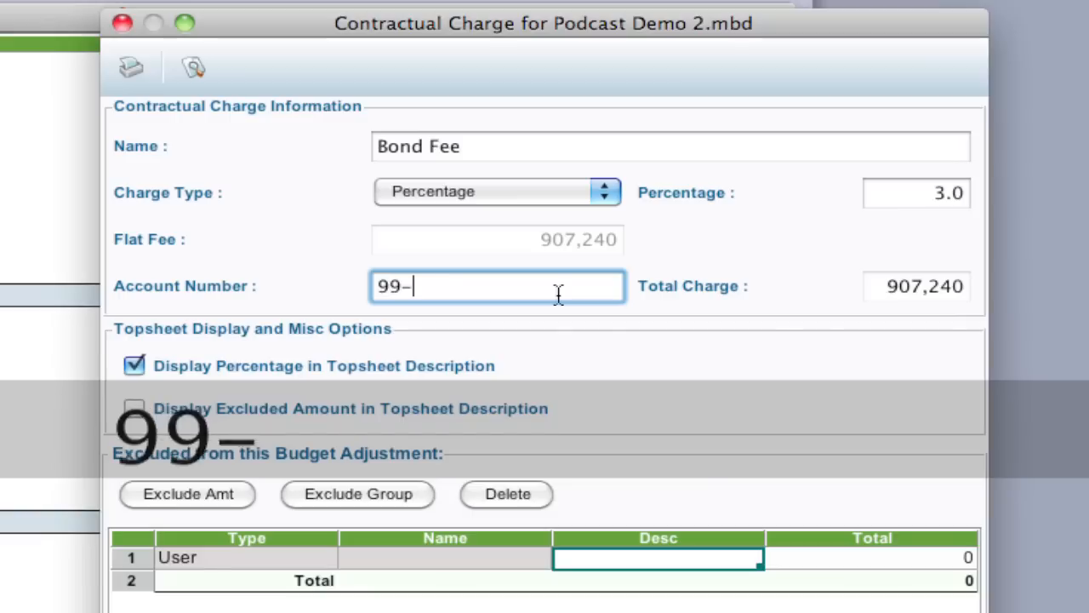
pyautogui.write('00')
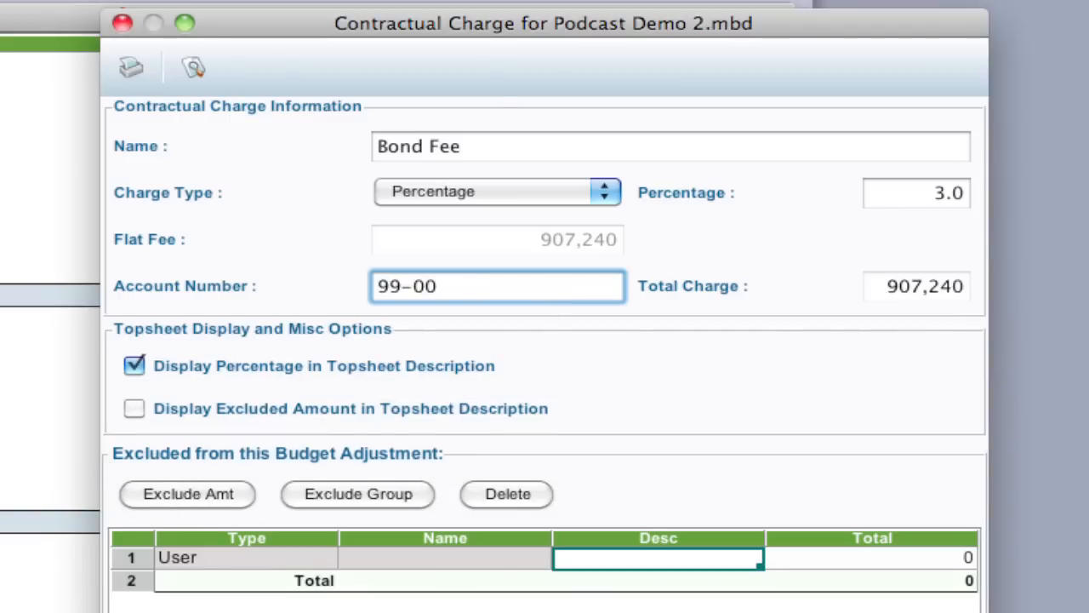
pyautogui.moveTo(281, 498)
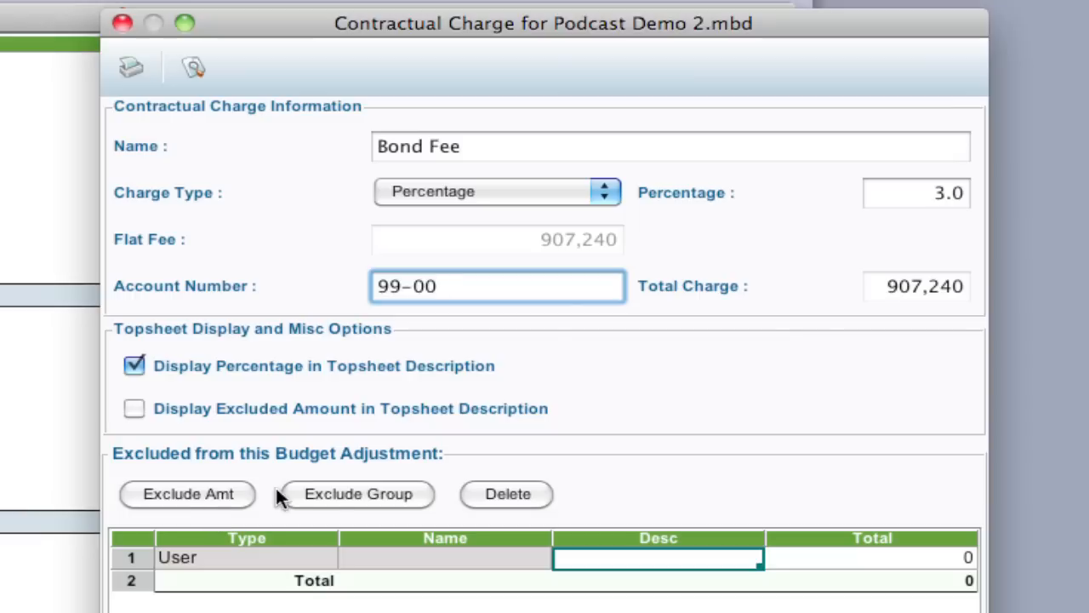
pyautogui.moveTo(387, 585)
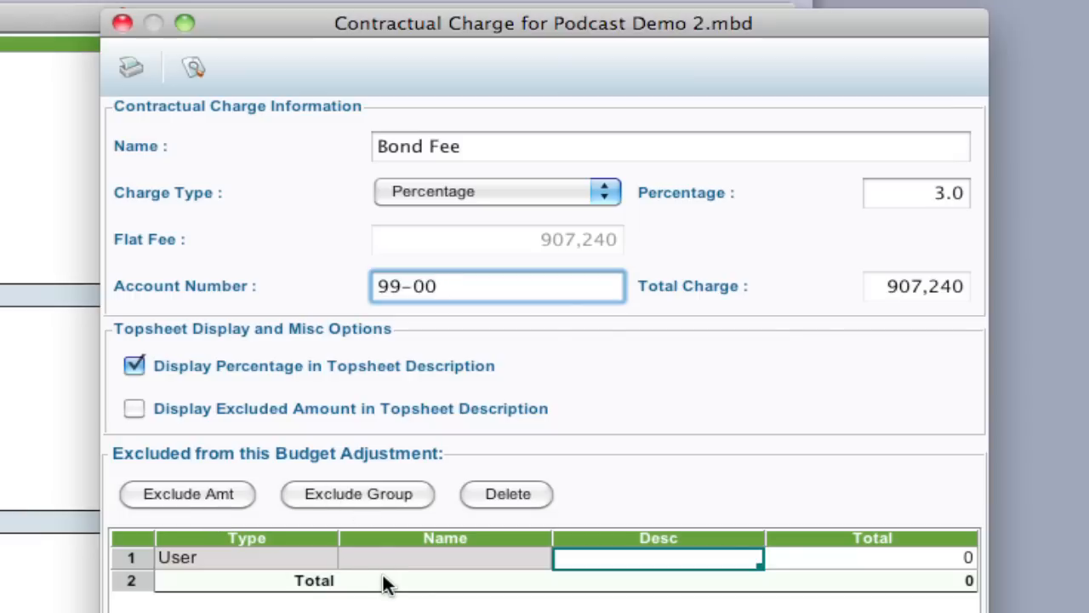
pyautogui.moveTo(881, 319)
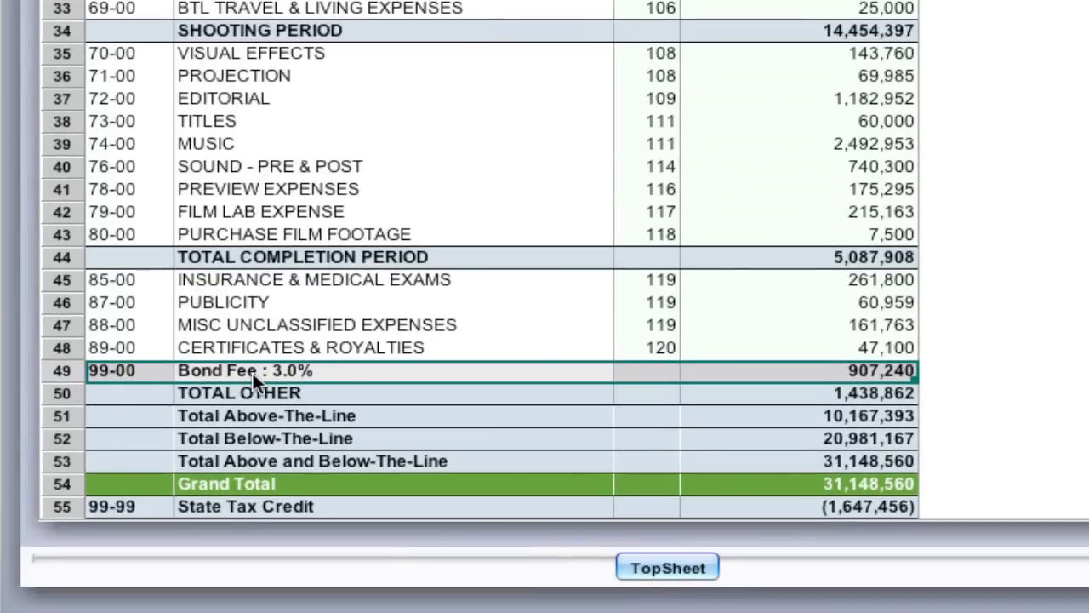
pyautogui.moveTo(834, 379)
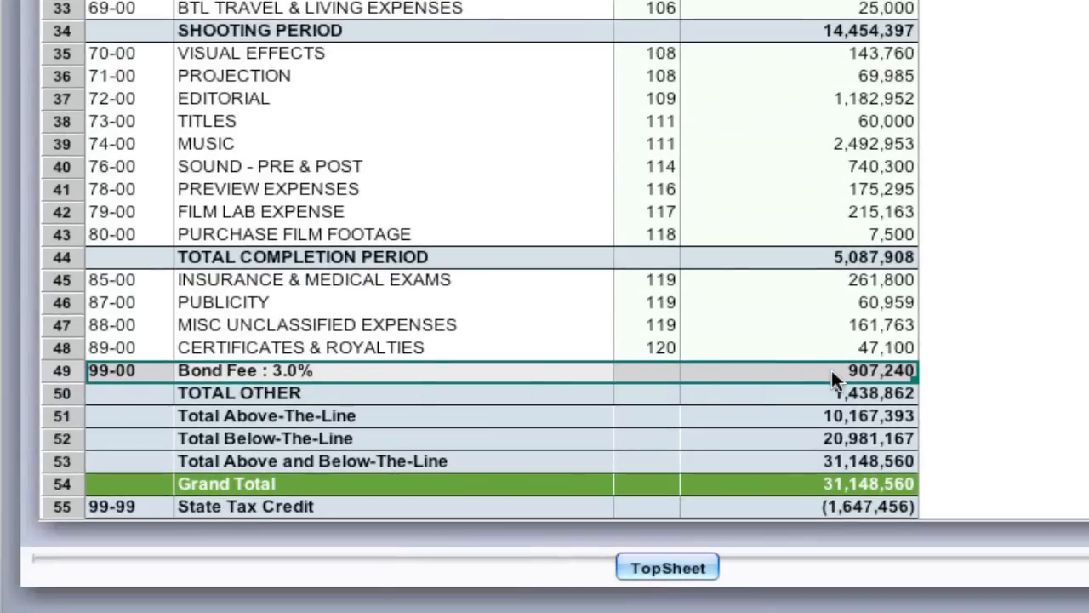
# Scroll the TopSheet to check the Bond Fee row at 907,240 and updated totals
pyautogui.scroll(-3)
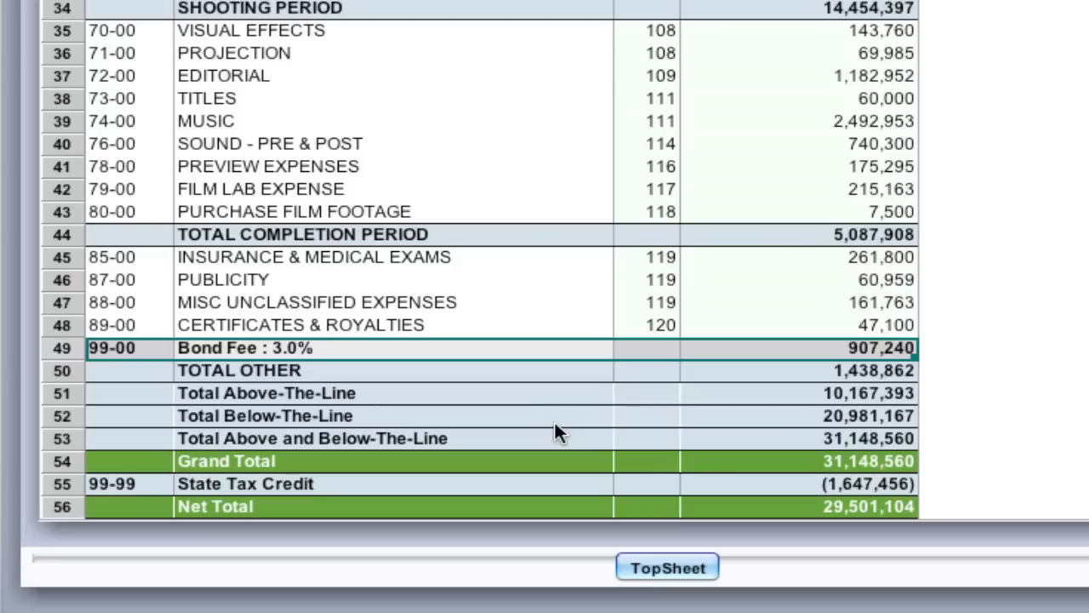
pyautogui.moveTo(523, 359)
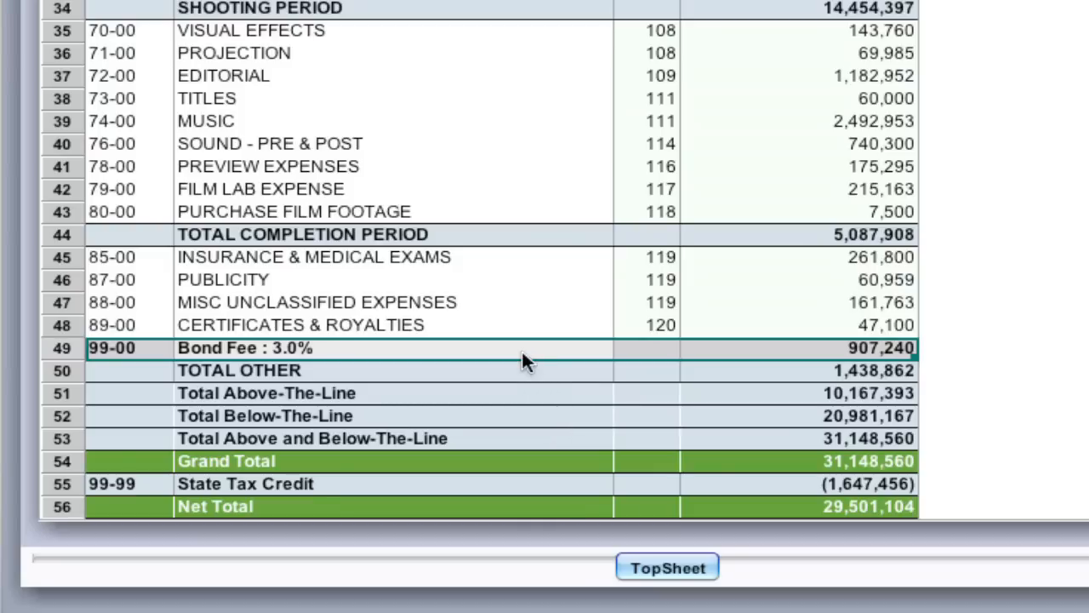
pyautogui.moveTo(355, 309)
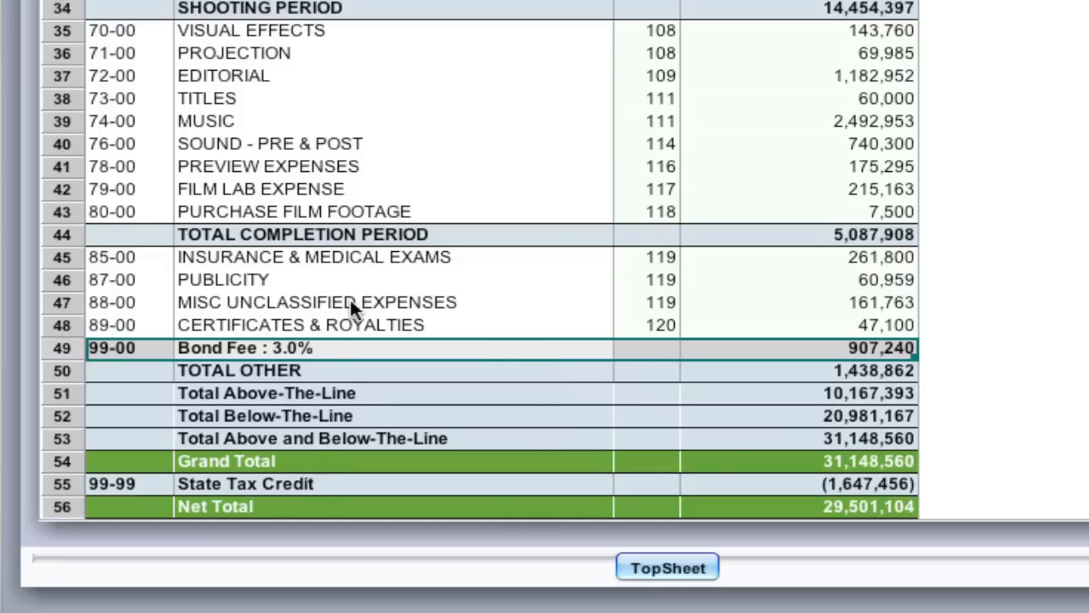
pyautogui.moveTo(145, 367)
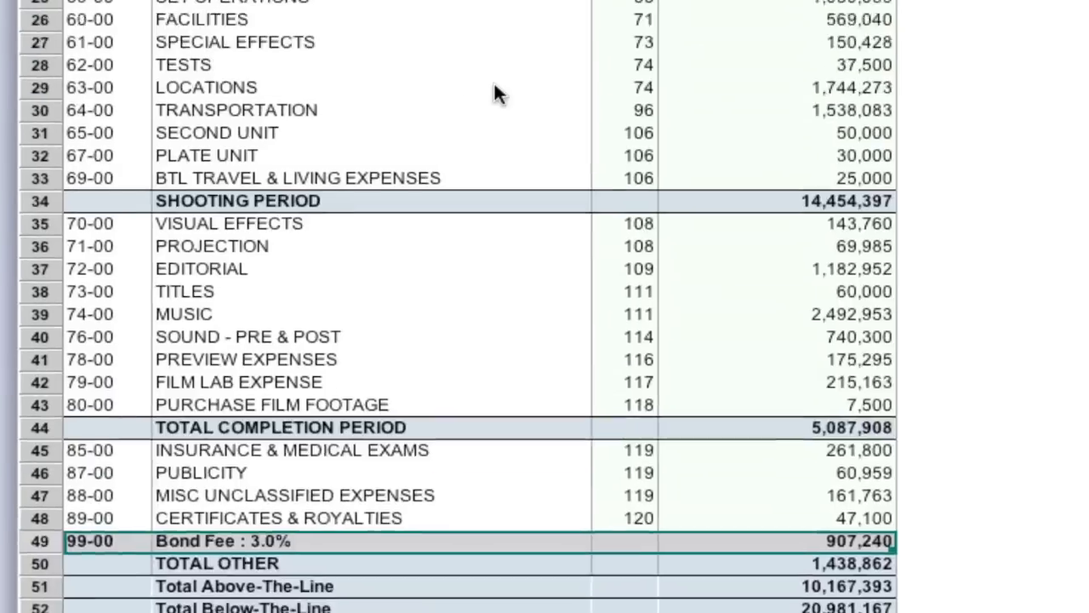
# Open View/Include Applied Credit and bring up the State Tax Credit entry
pyautogui.click(548, 14)
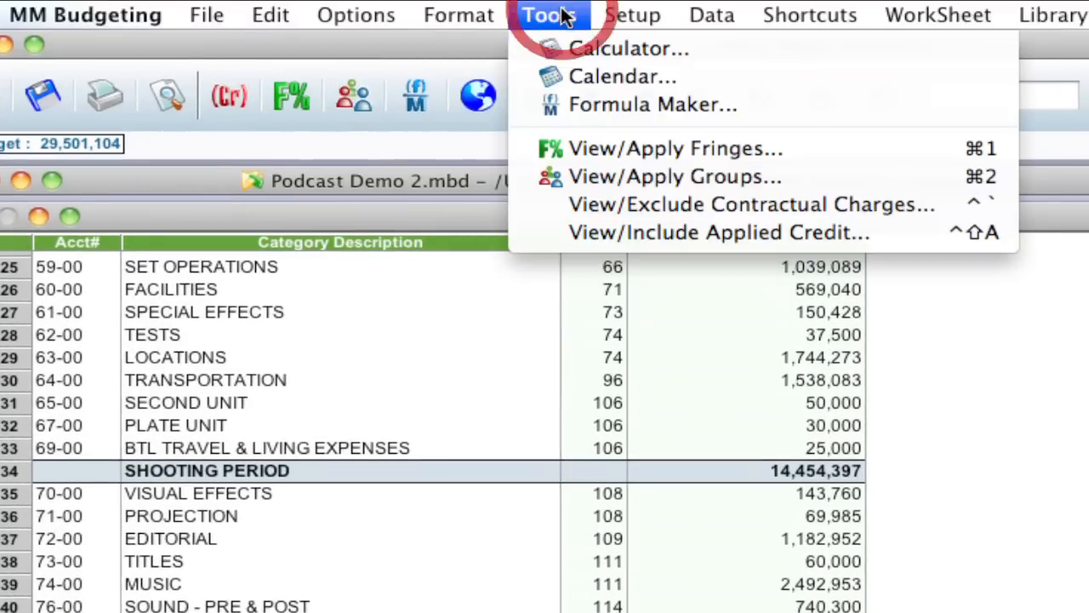
pyautogui.moveTo(719, 233)
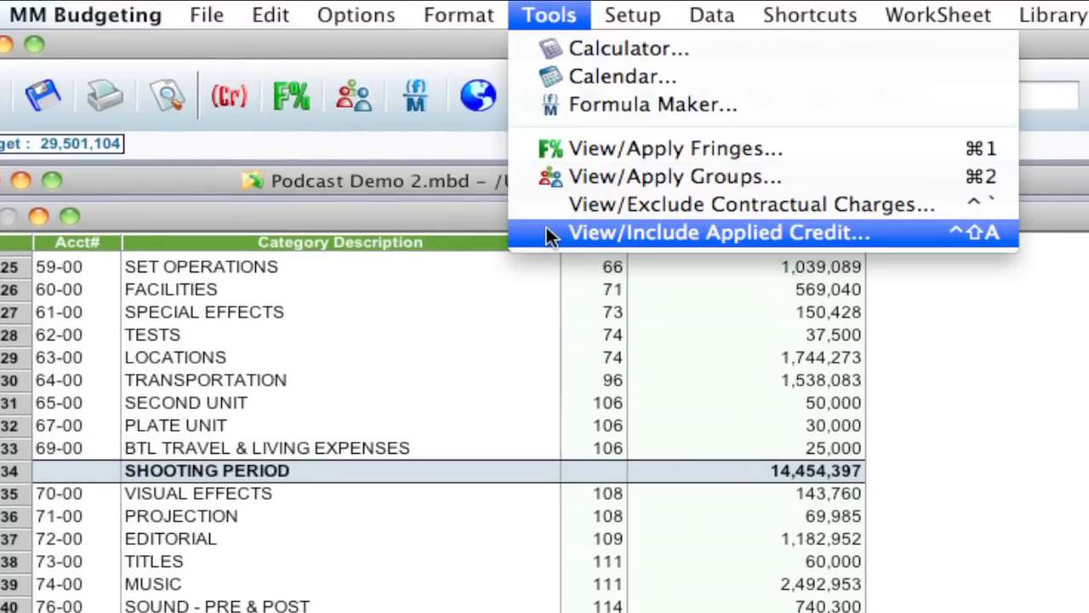
pyautogui.click(718, 232)
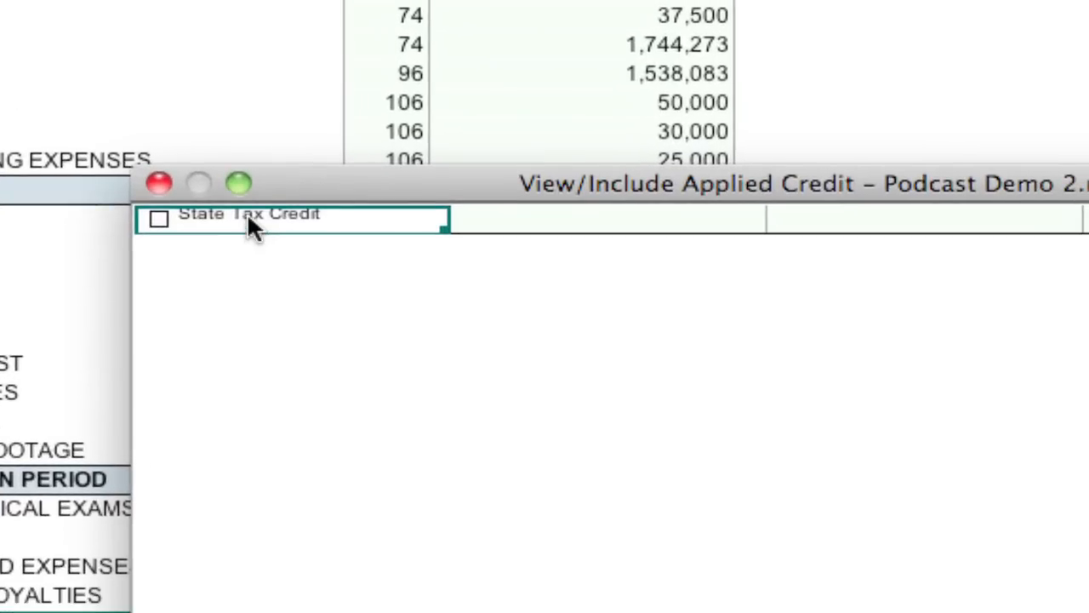
pyautogui.moveTo(285, 236)
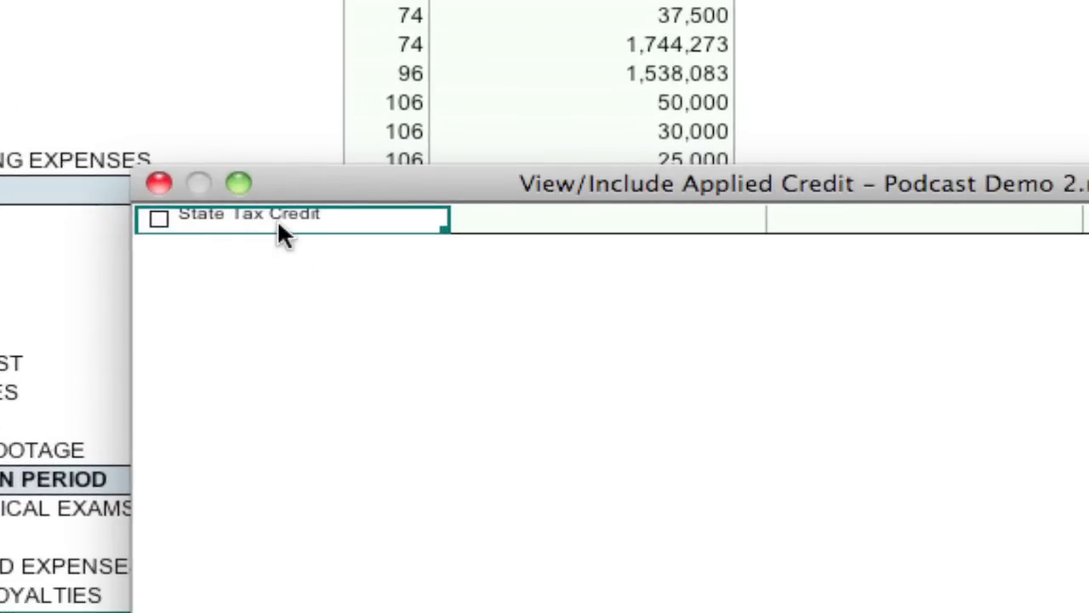
pyautogui.moveTo(923, 313)
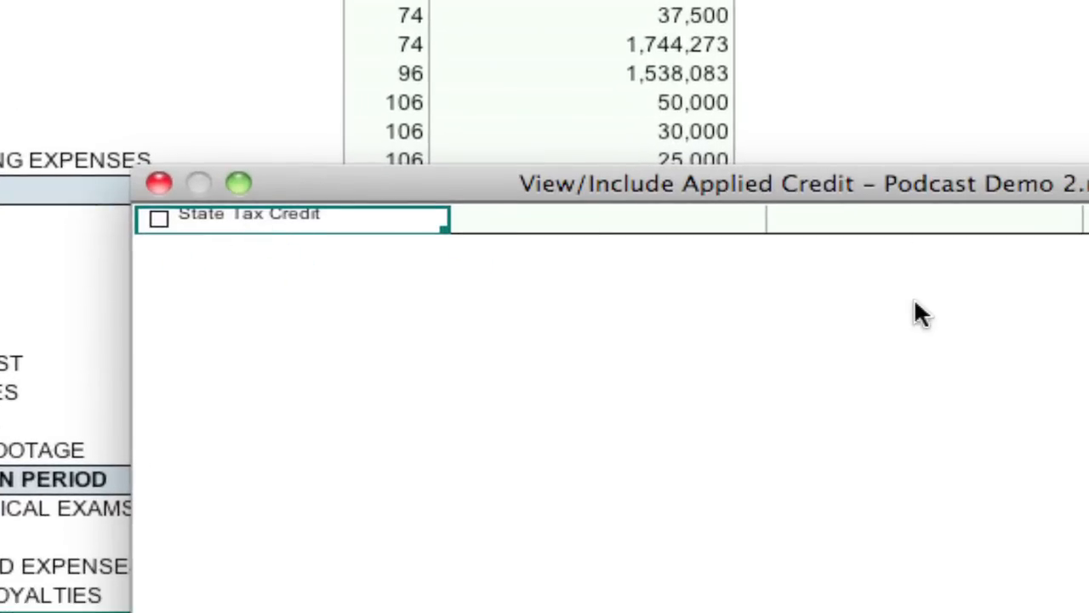
pyautogui.moveTo(791, 311)
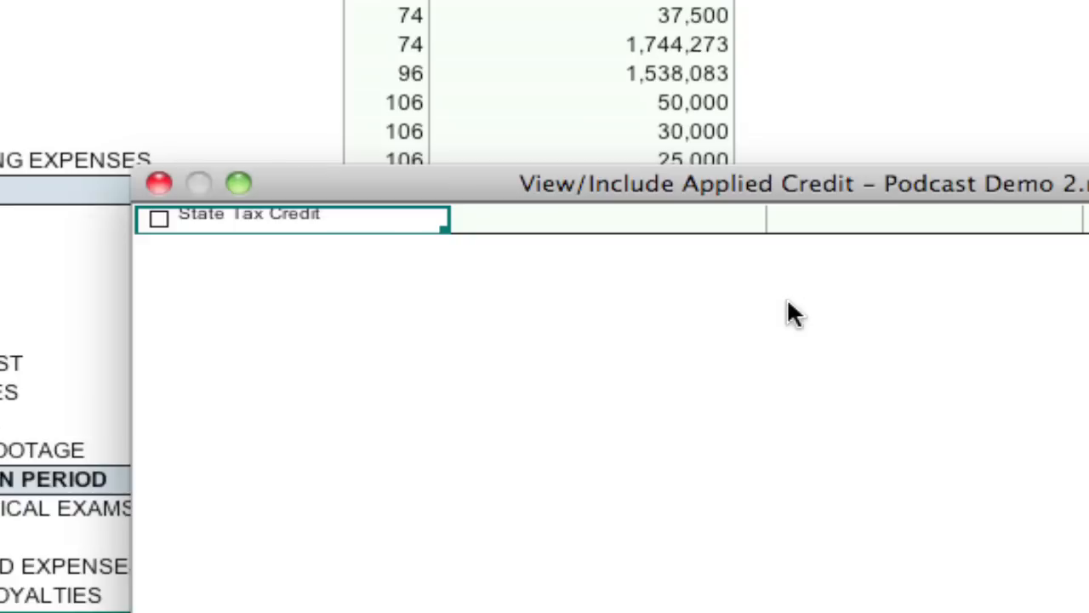
pyautogui.moveTo(442, 277)
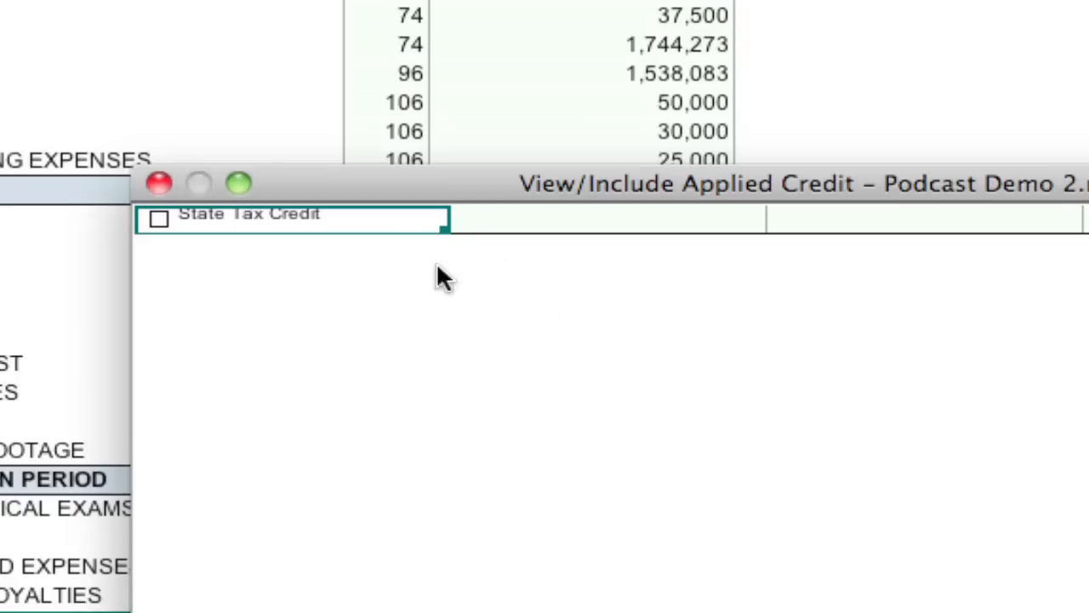
pyautogui.click(158, 218)
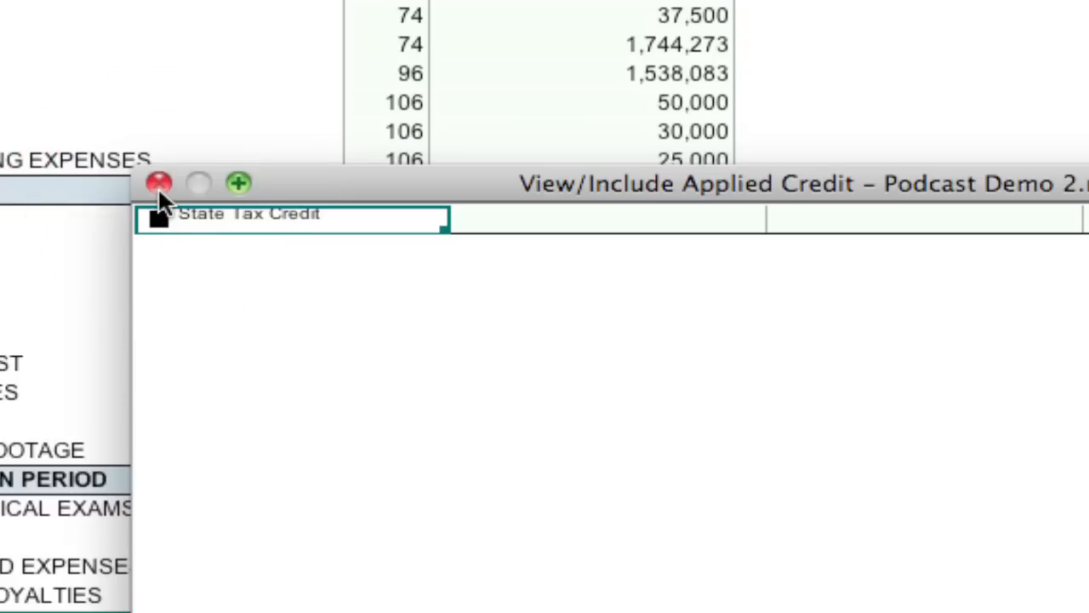
pyautogui.click(158, 183)
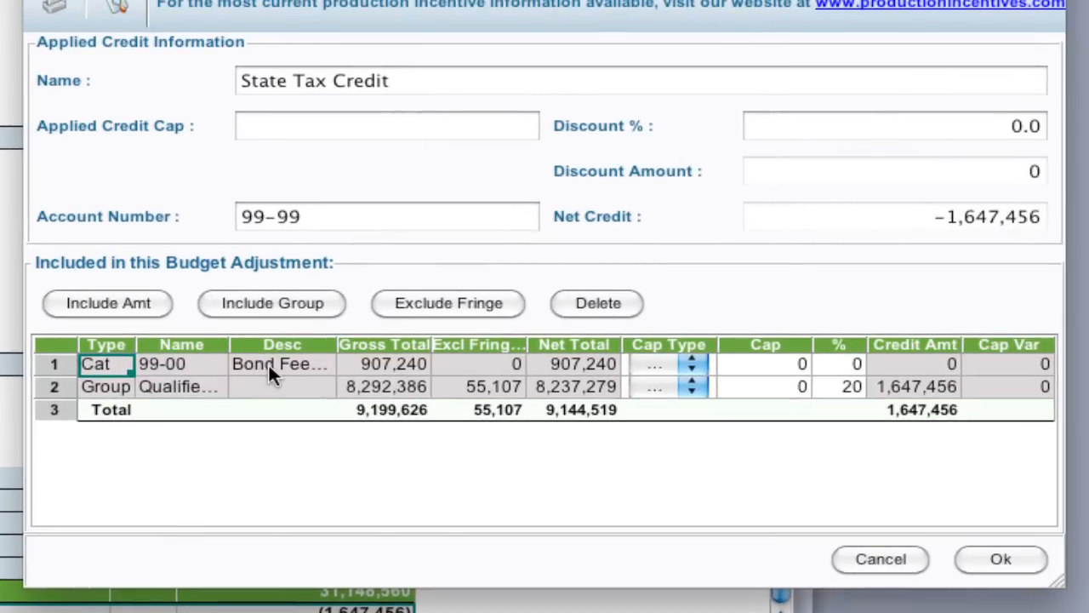
pyautogui.moveTo(612, 387)
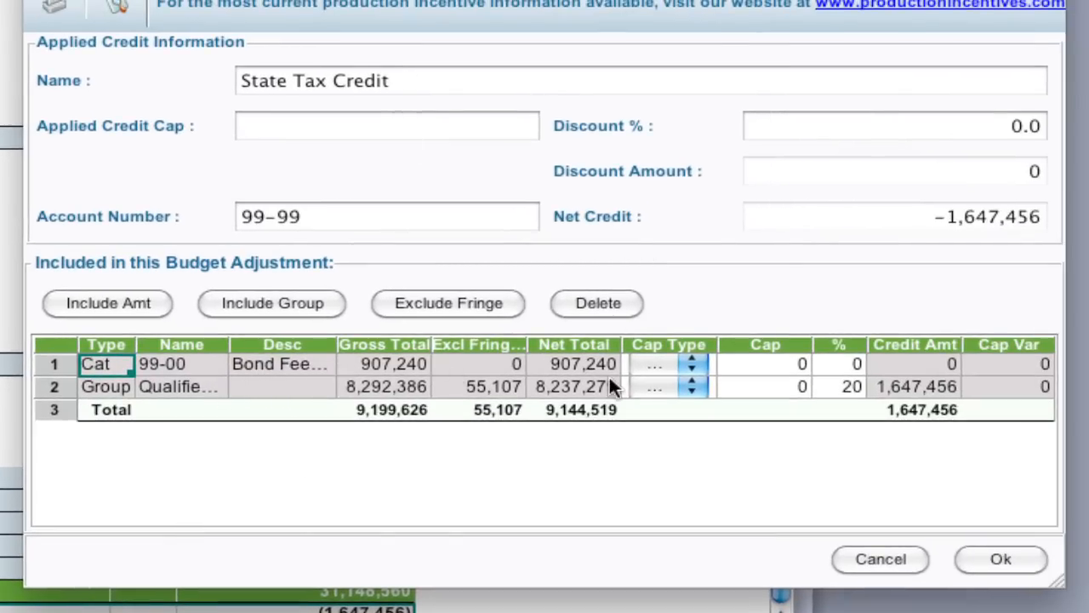
pyautogui.moveTo(838, 373)
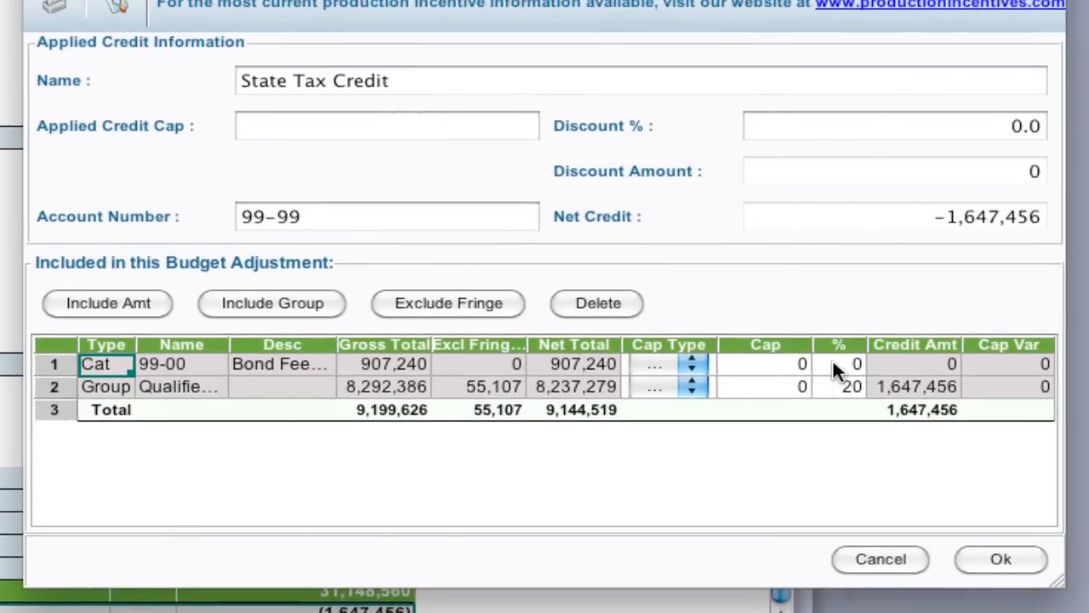
# Set the Bond Fee row's credit percentage to 10% and confirm
pyautogui.click(839, 363)
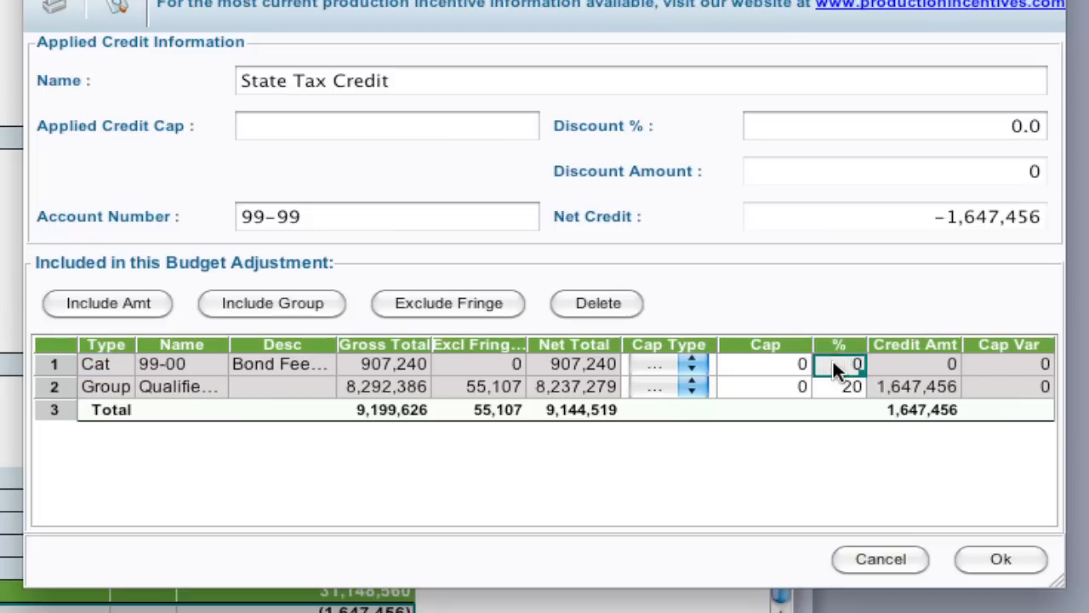
pyautogui.write('1')
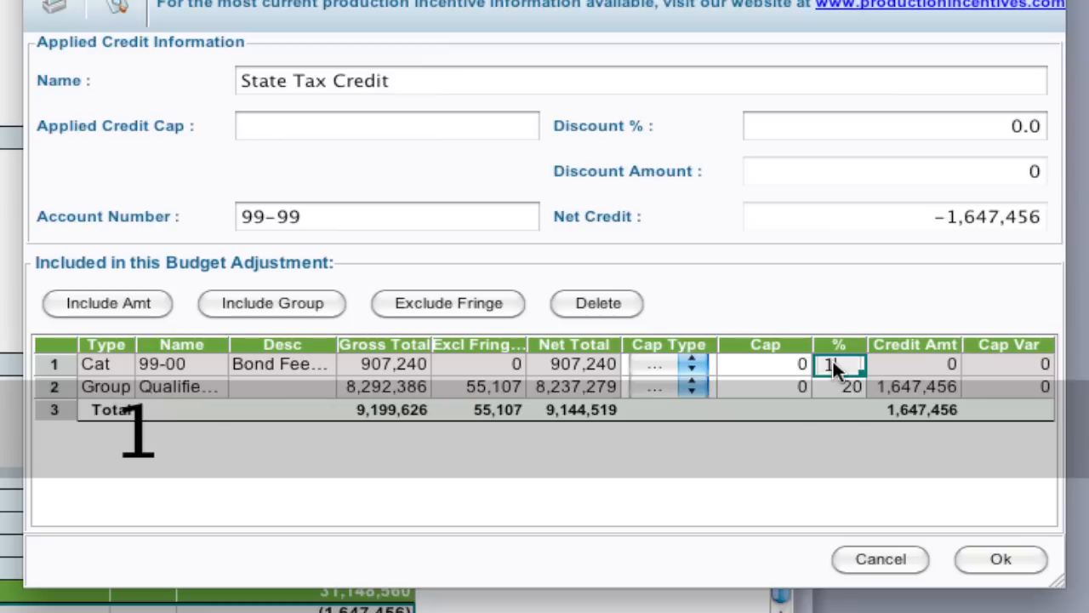
pyautogui.write('0')
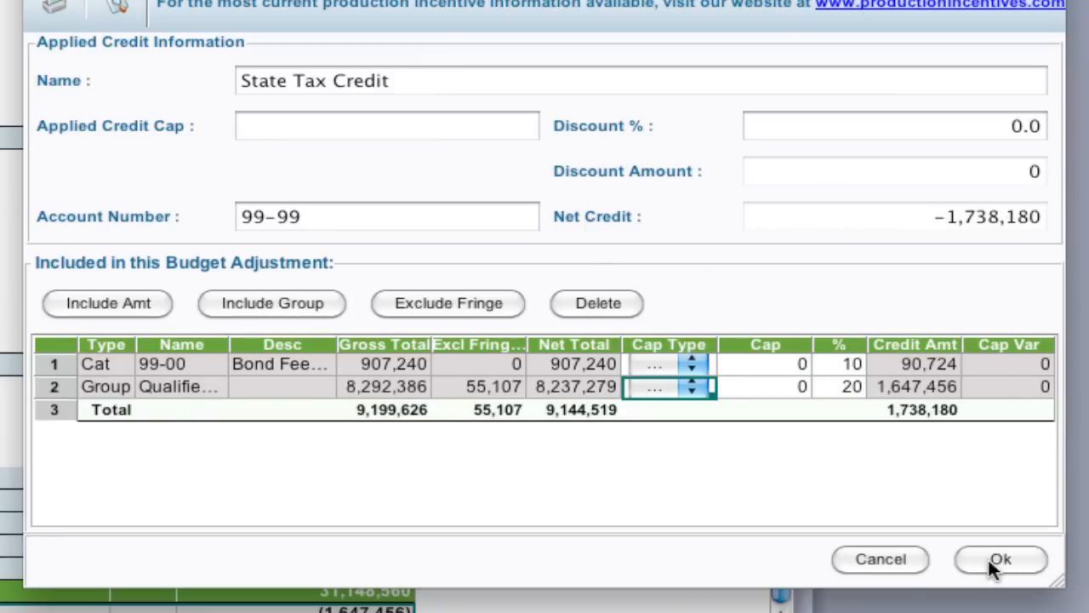
pyautogui.click(1000, 560)
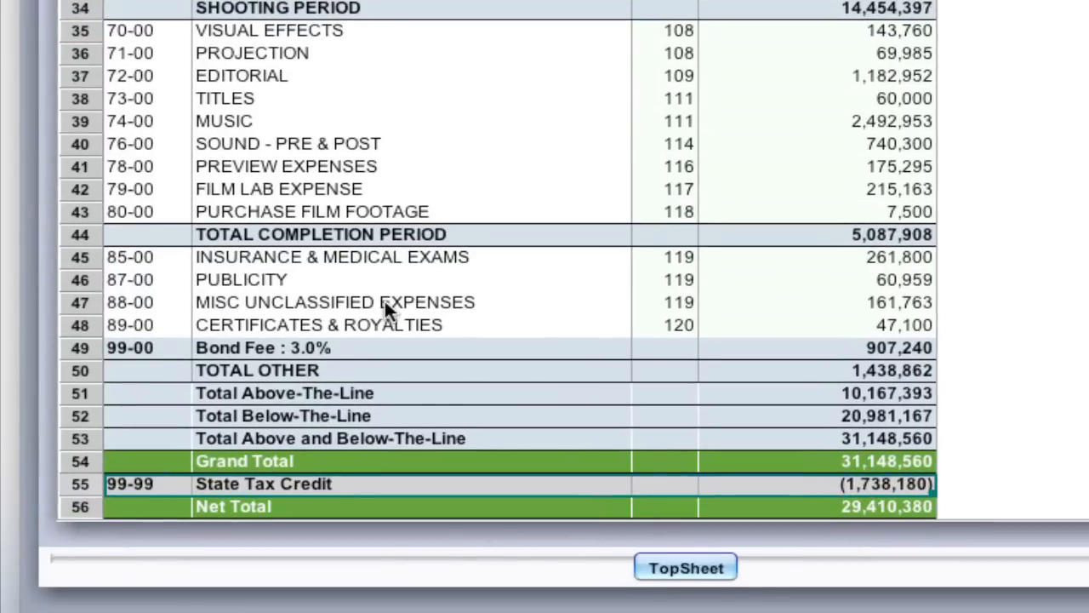
pyautogui.moveTo(332, 358)
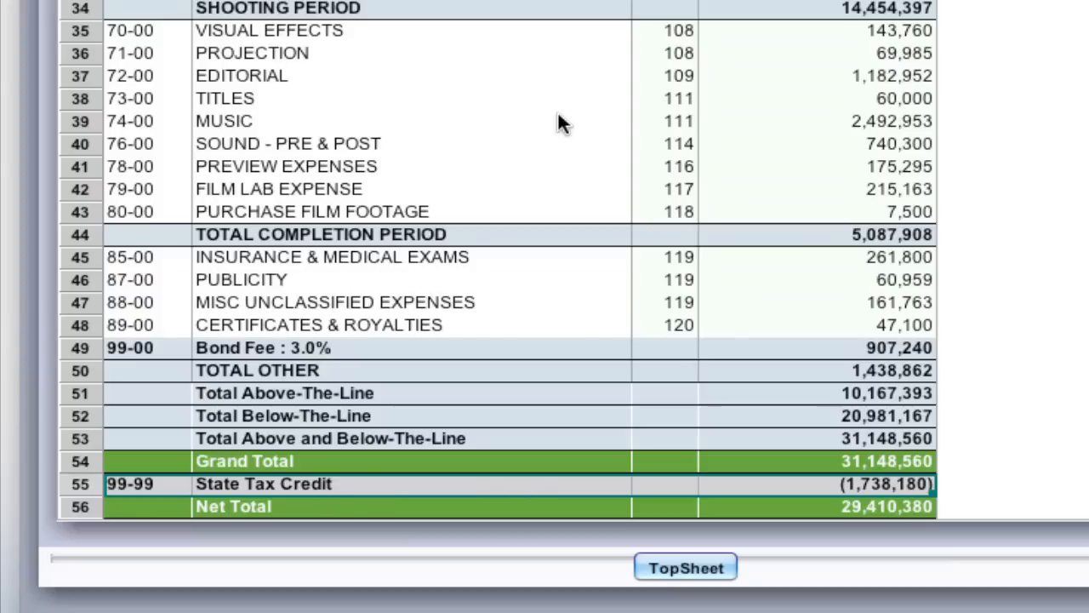
pyautogui.moveTo(723, 354)
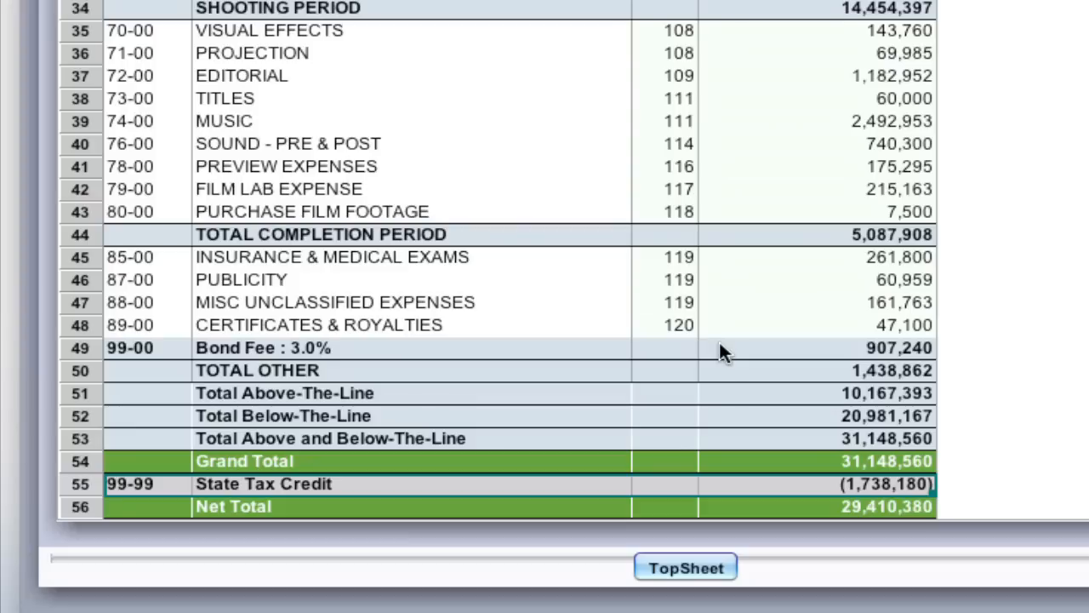
pyautogui.moveTo(885, 358)
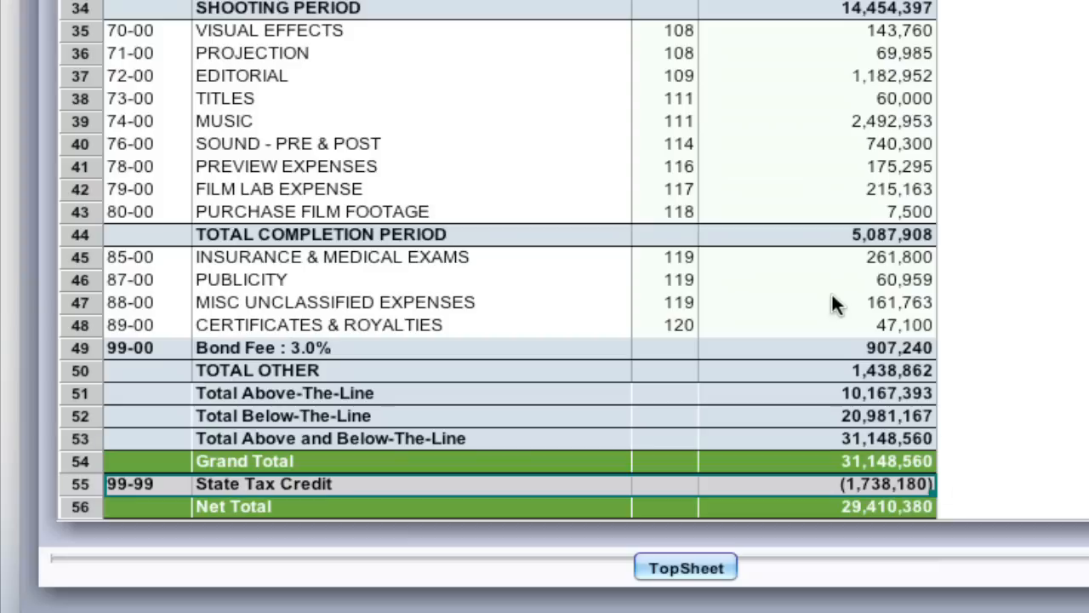
pyautogui.moveTo(815, 297)
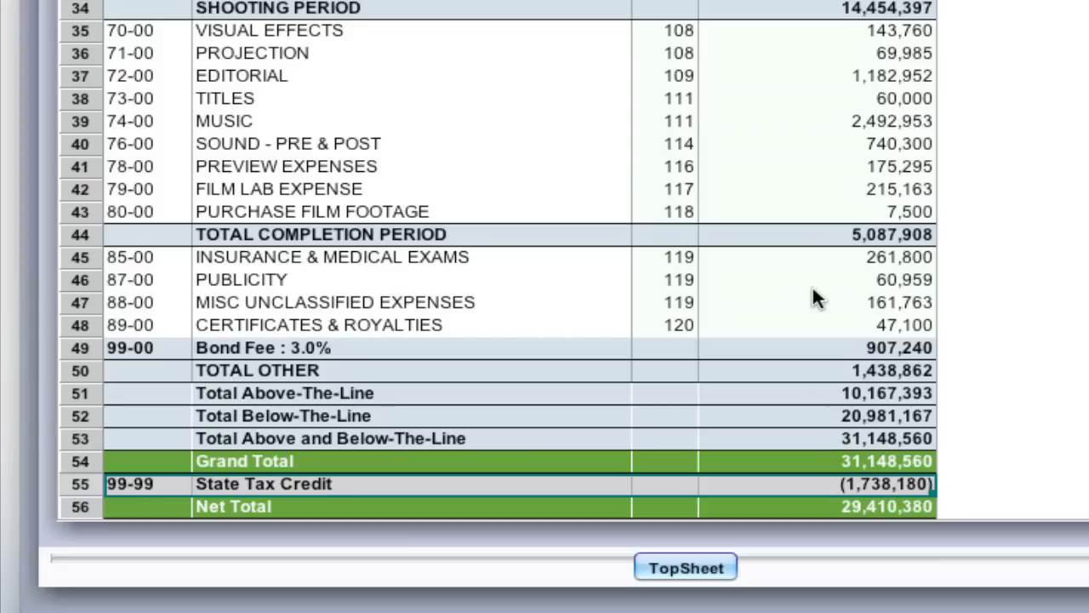
pyautogui.moveTo(680, 93)
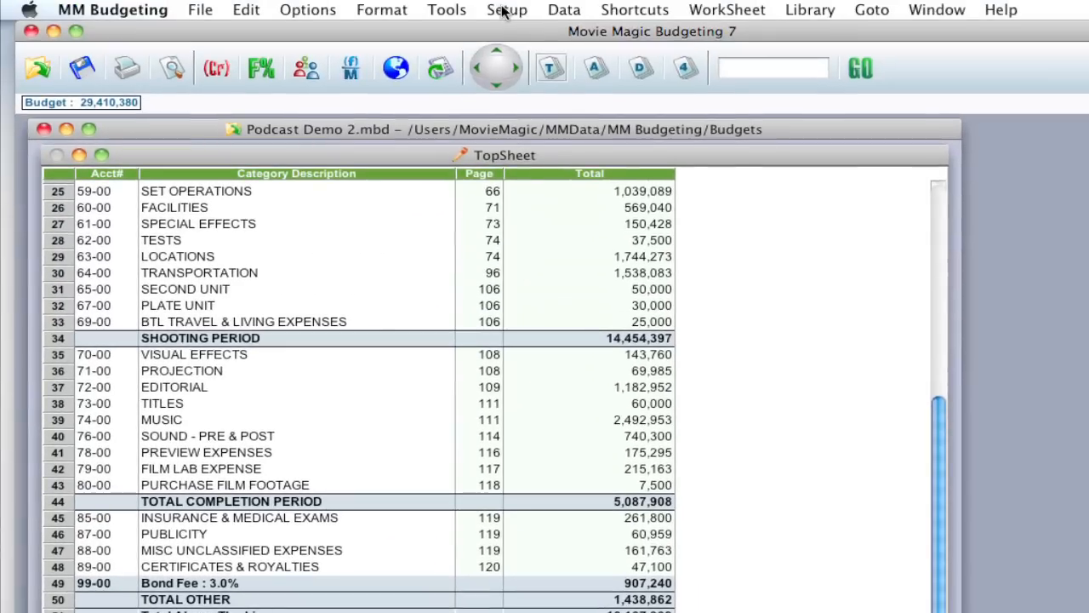
# Change the SD global to 56 in Setup Globals and close to recalculate
pyautogui.click(506, 9)
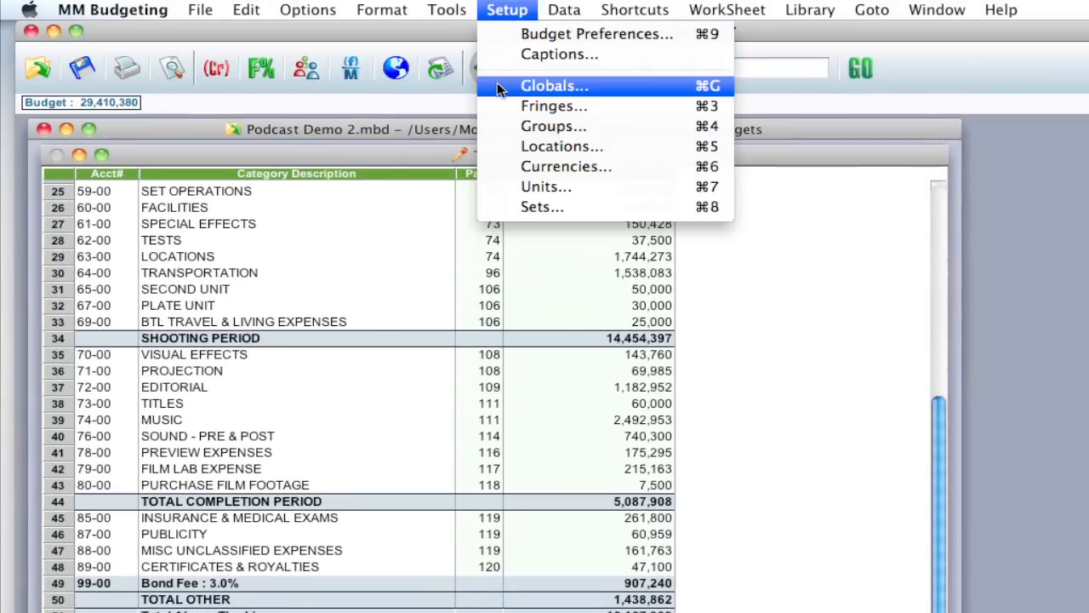
pyautogui.click(554, 85)
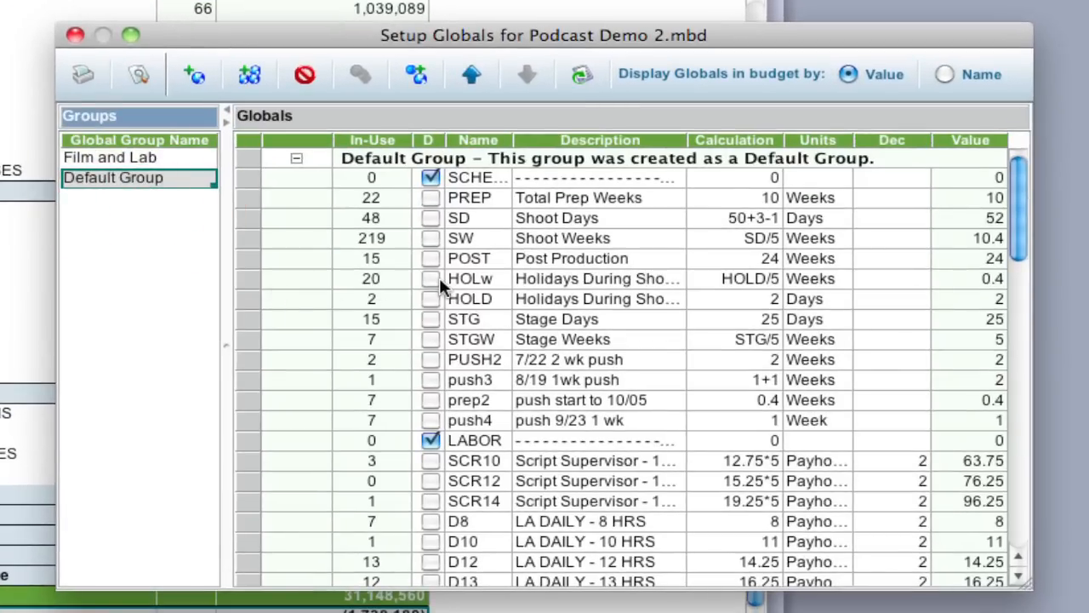
pyautogui.moveTo(702, 226)
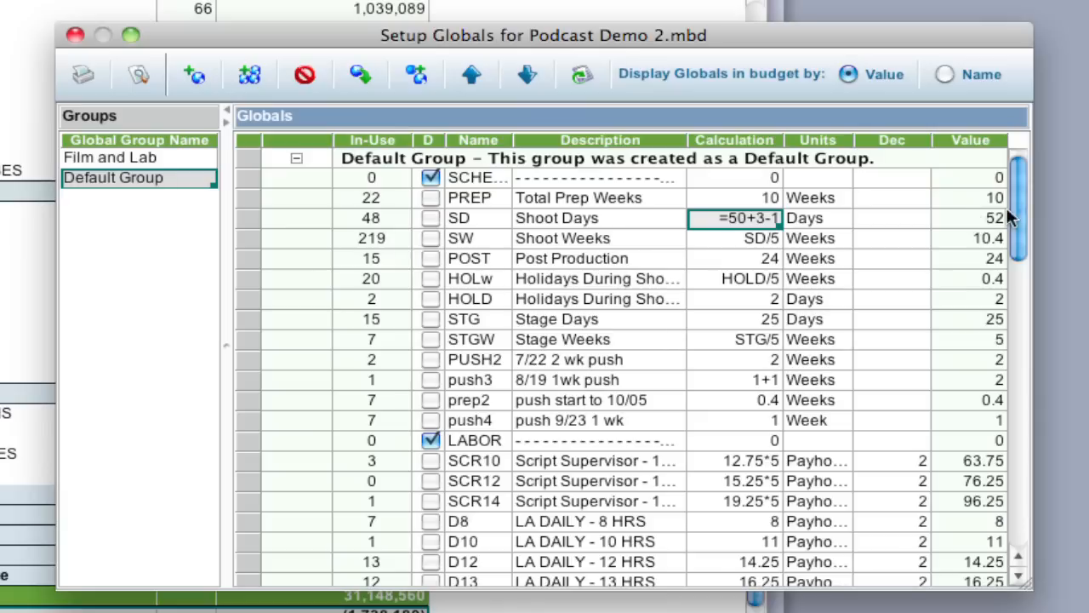
pyautogui.moveTo(829, 235)
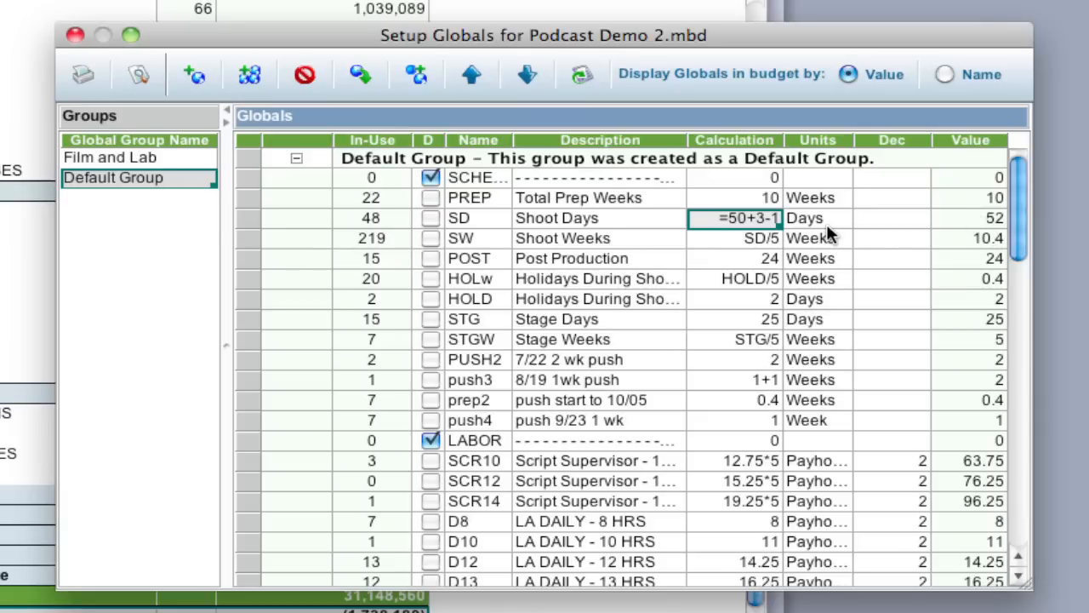
pyautogui.write('56')
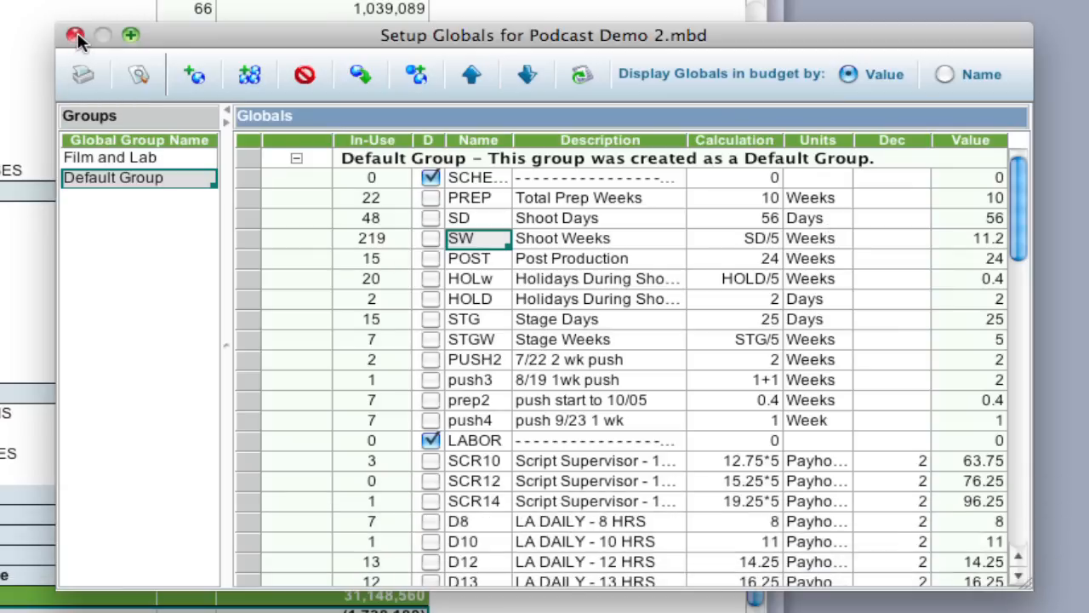
pyautogui.click(78, 35)
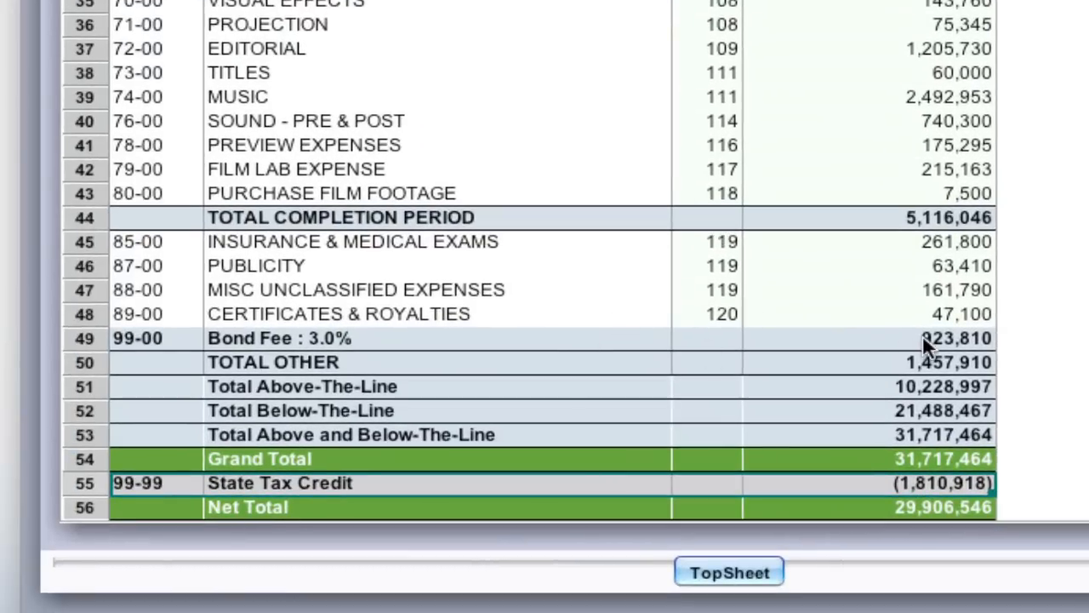
pyautogui.moveTo(804, 493)
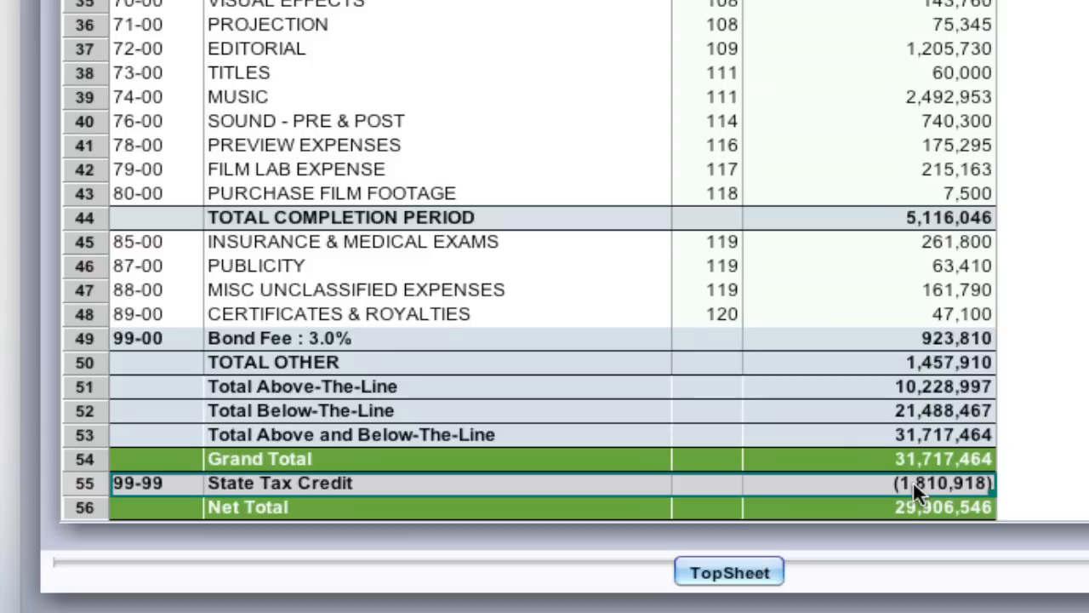
pyautogui.moveTo(892, 514)
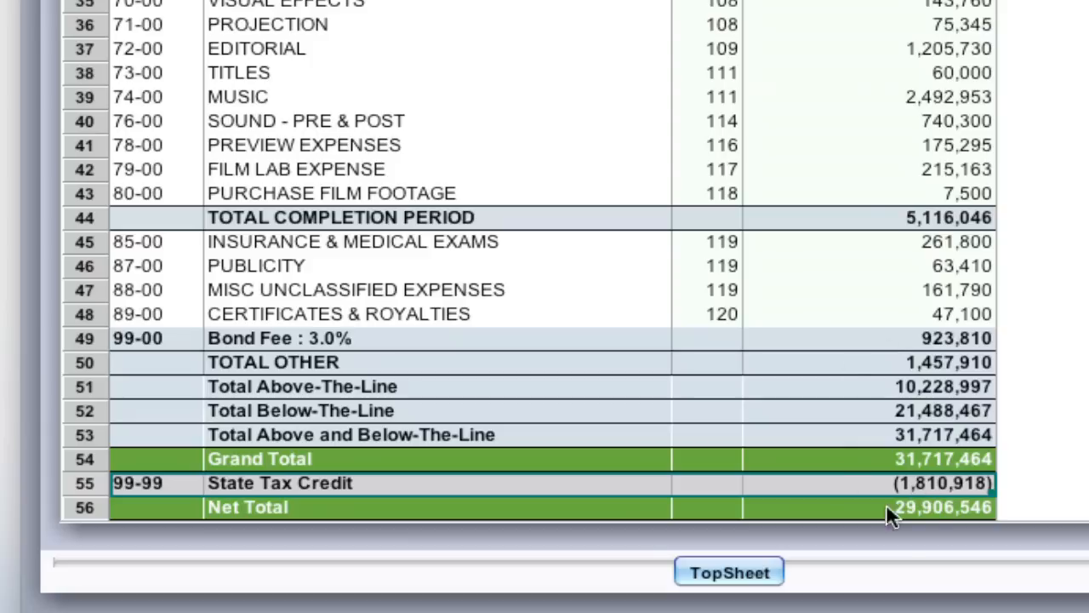
pyautogui.moveTo(934, 493)
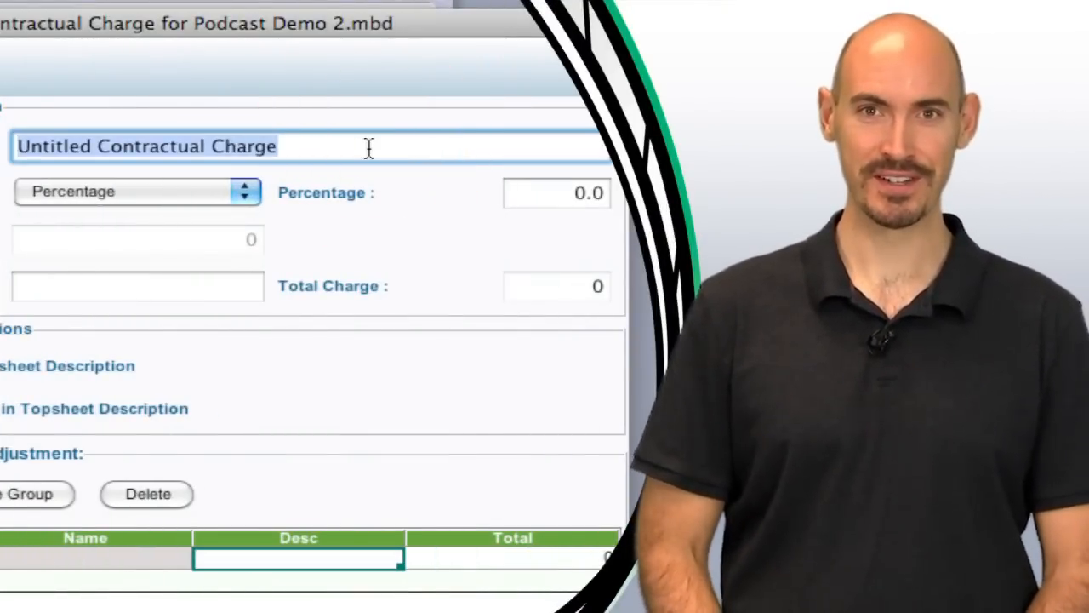
# Name the new contractual charge 'Bond Fee'
pyautogui.write('Bond')
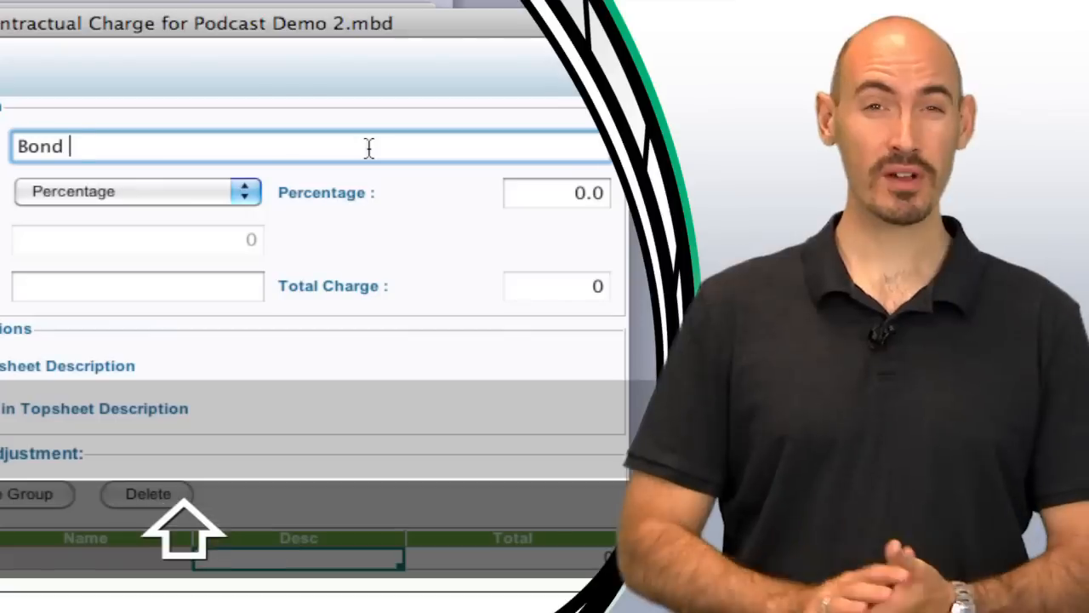
pyautogui.write('Fee')
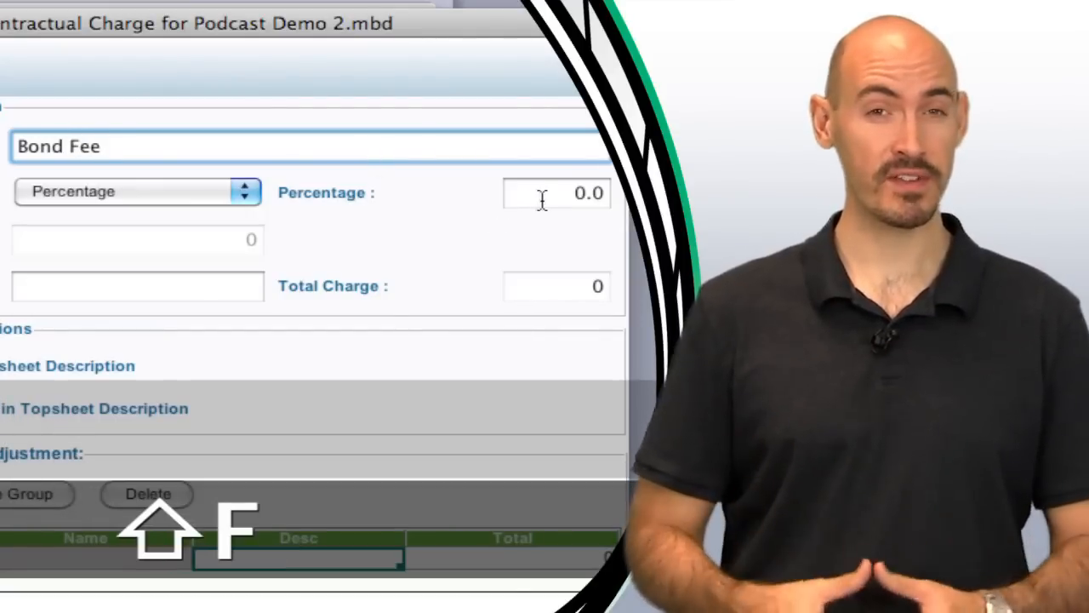